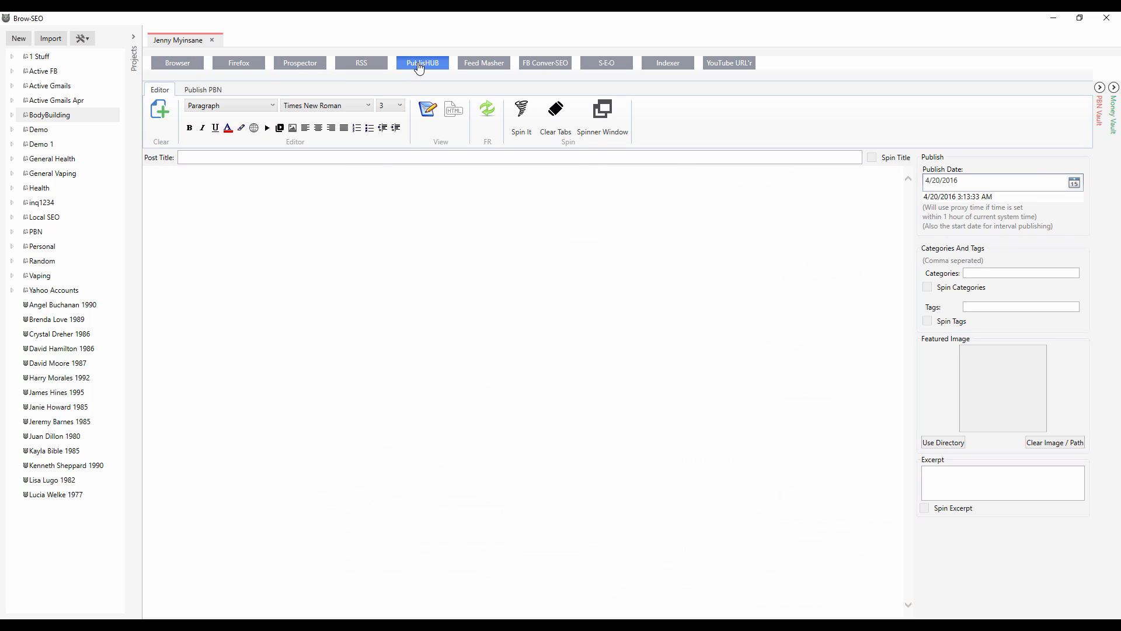
Switch to PublishHUB to show the post editor with its publishing options panel
{"action": "left_click", "coordinate": [1100, 104]}
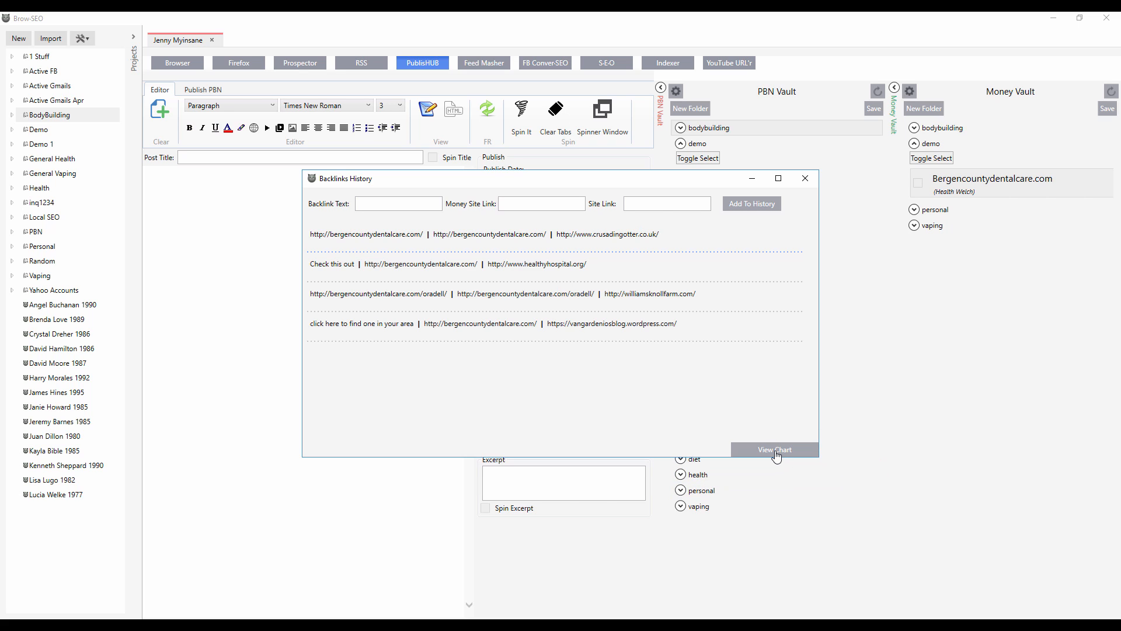
View the Backlinks Usage History anchor pie chart and table, then close it
{"action": "left_click", "coordinate": [774, 449]}
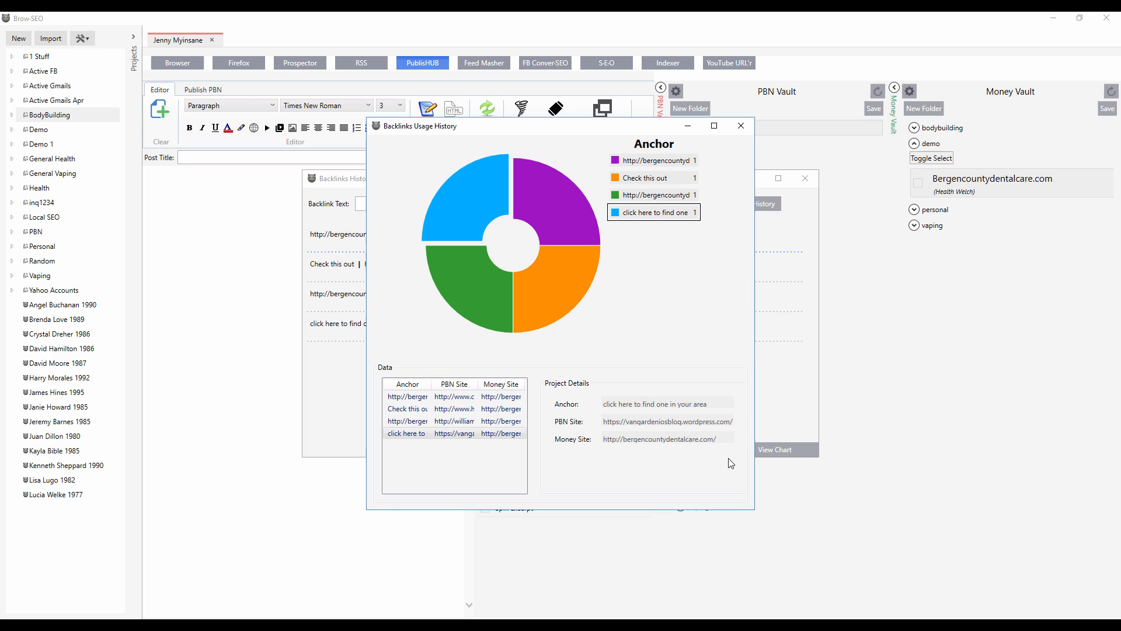
{"action": "left_click", "coordinate": [741, 126]}
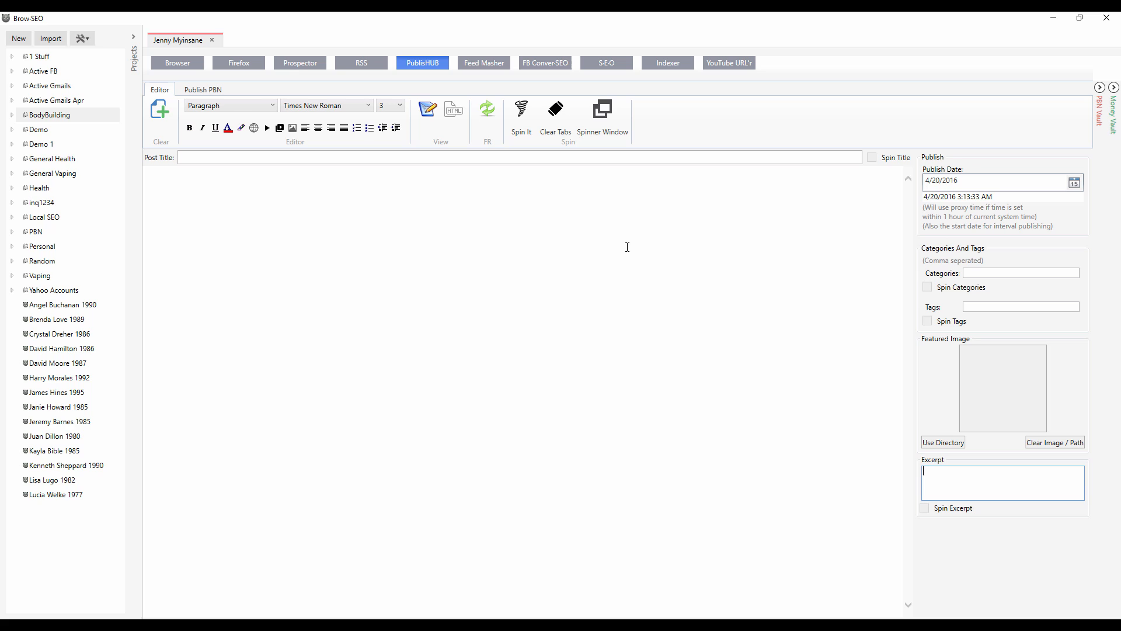